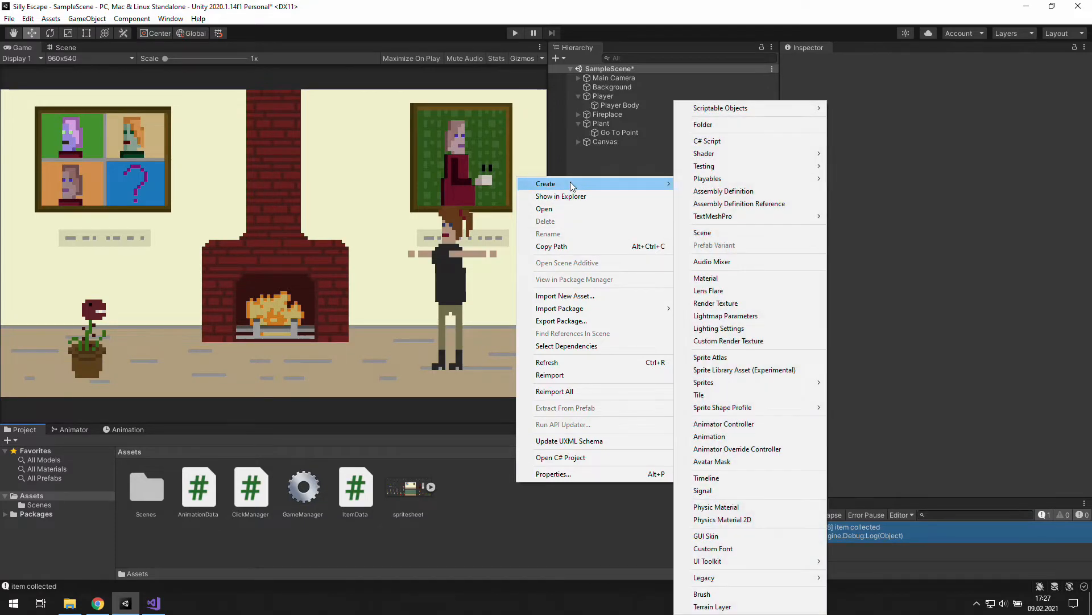
pyautogui.moveTo(725, 116)
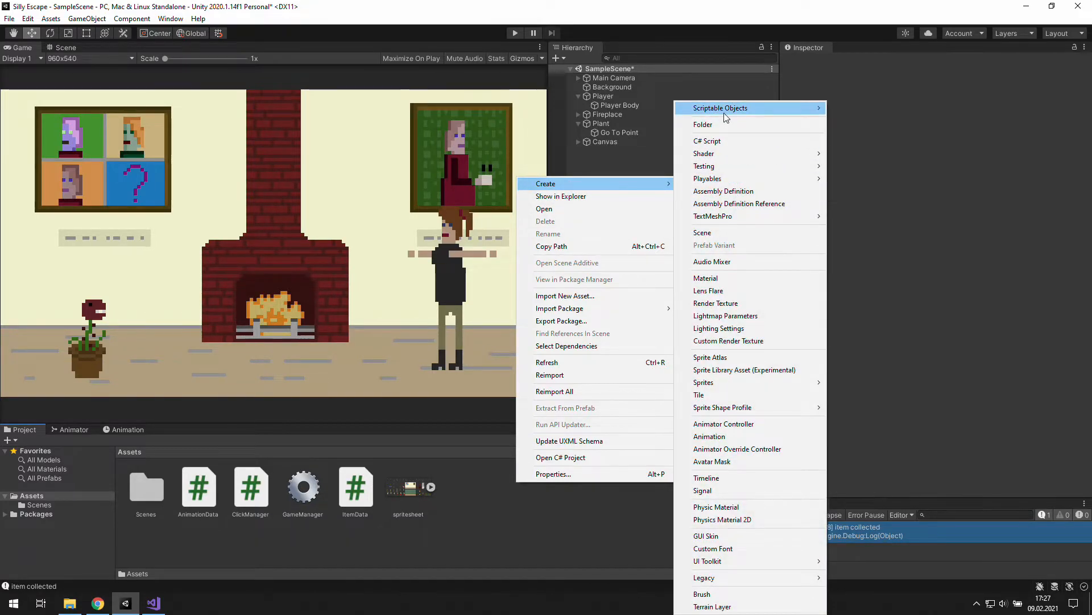
pyautogui.moveTo(718, 110)
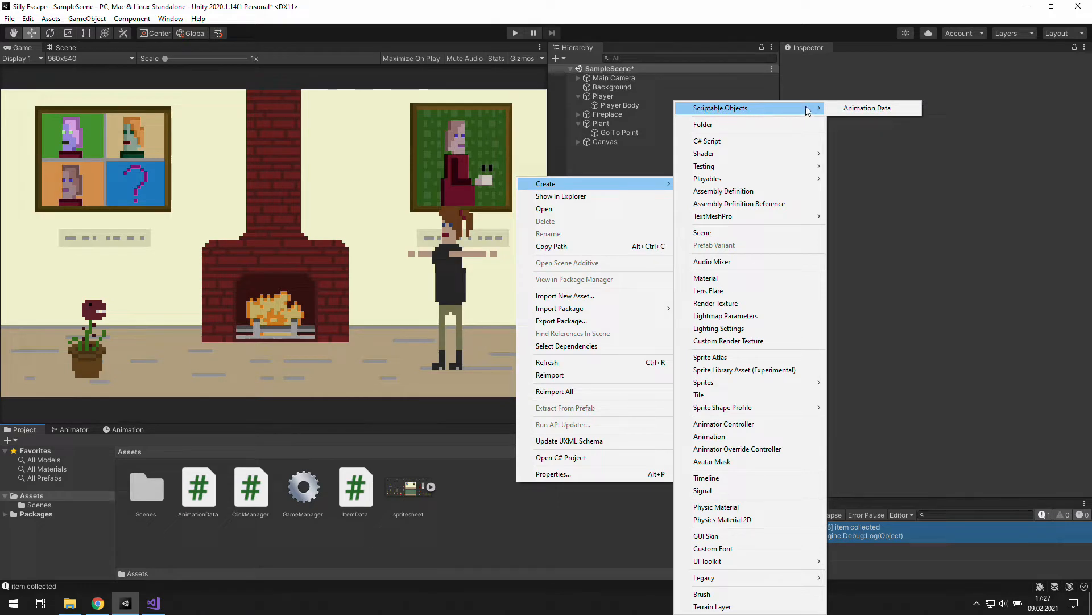
# Create a C# script named AnimationData in Assets and open it in Visual Studio
pyautogui.click(867, 107)
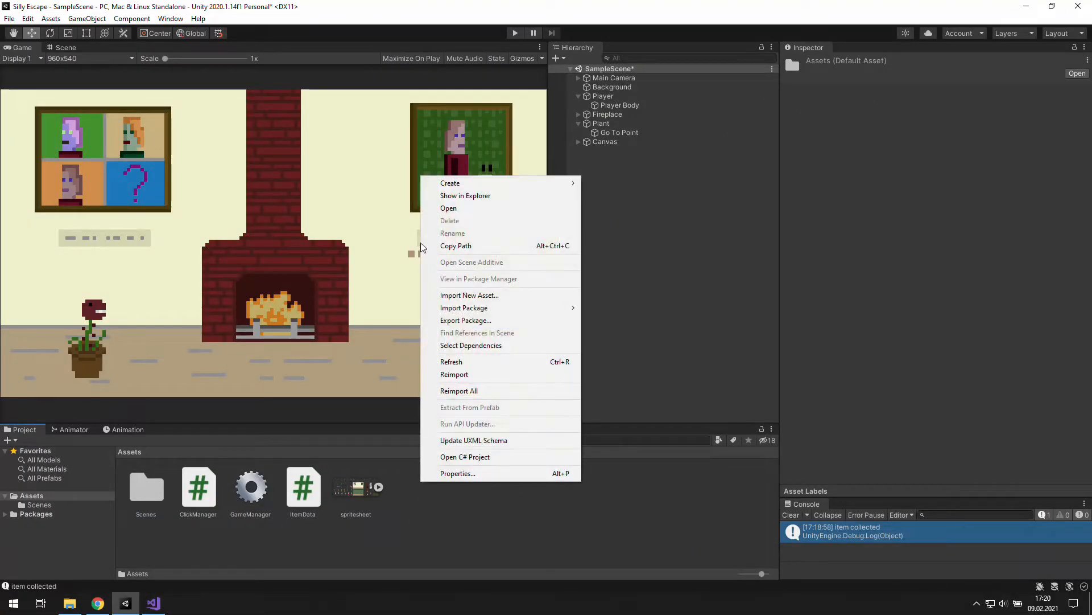
pyautogui.click(450, 183)
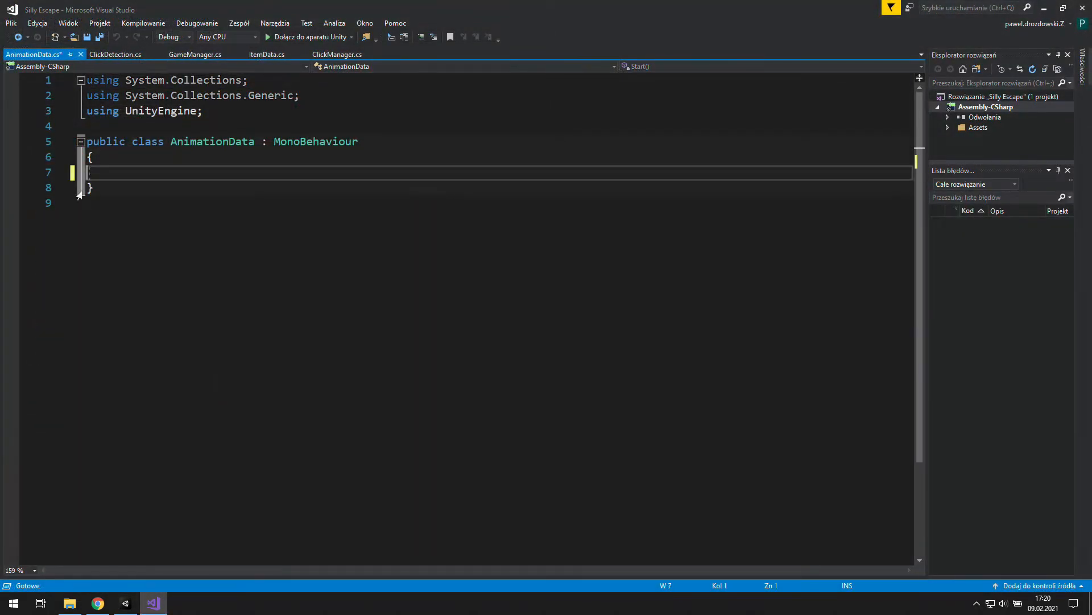
# Change AnimationData's base class from MonoBehaviour to ScriptableObject
pyautogui.press('Tab')
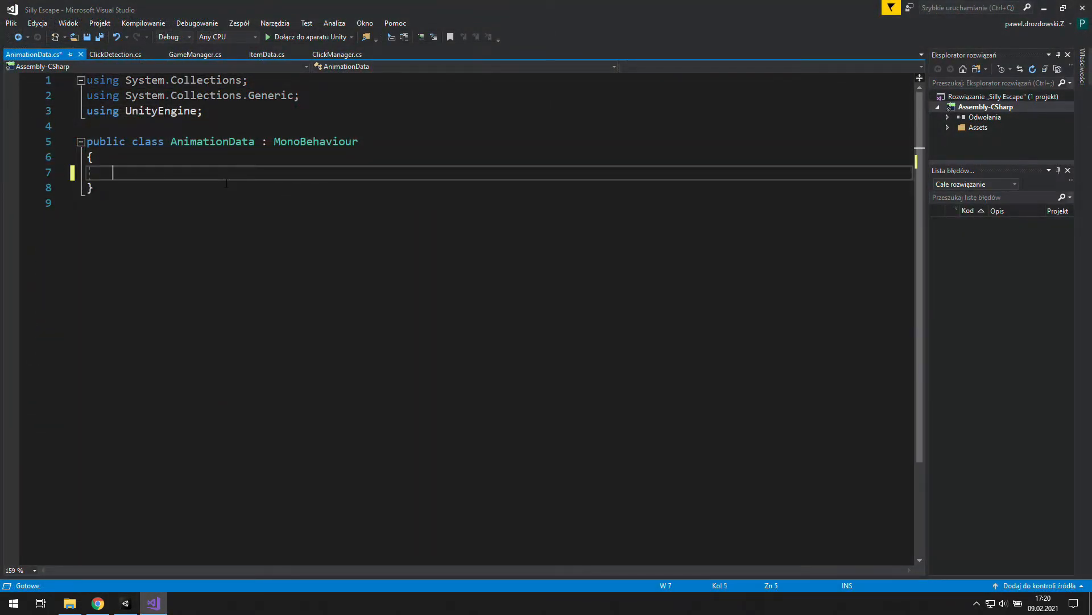
pyautogui.doubleClick(316, 141)
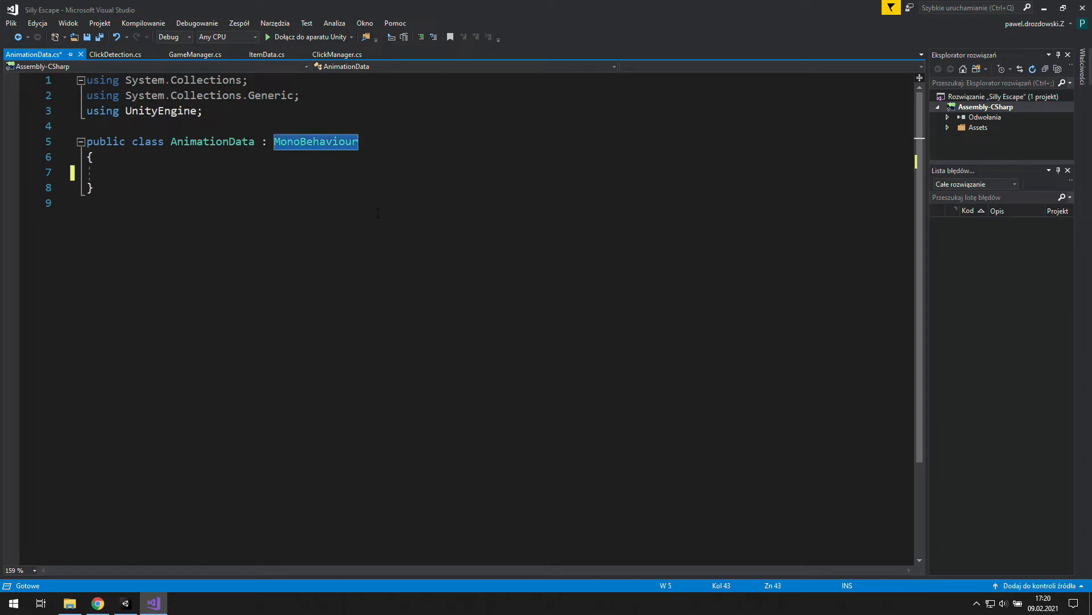
pyautogui.write('ScriptableObject')
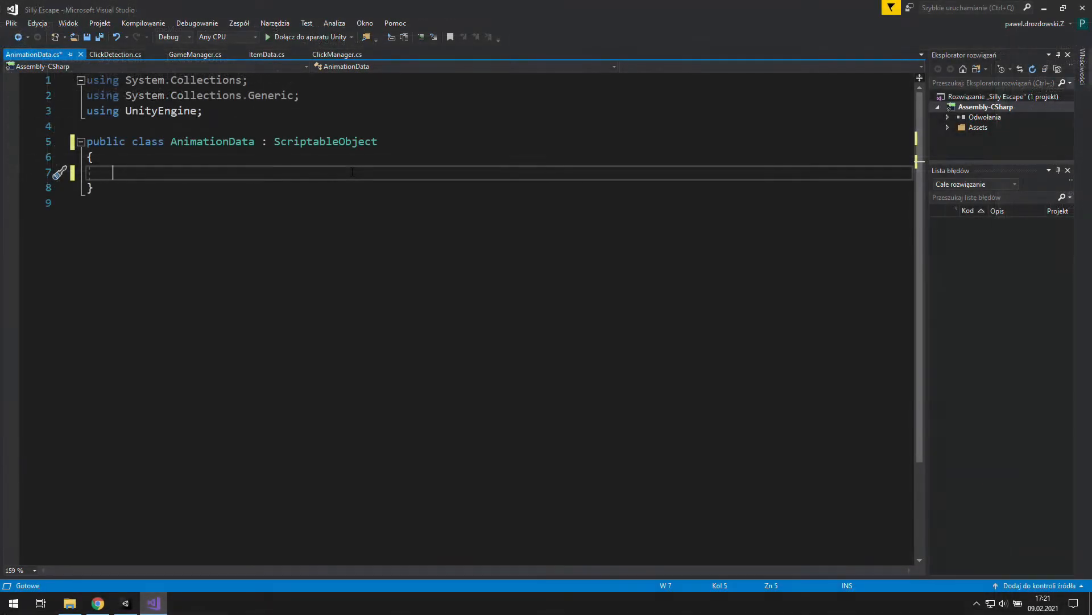
# Start declaring a public Sprite[] sprites field inside the class body
pyautogui.write('public')
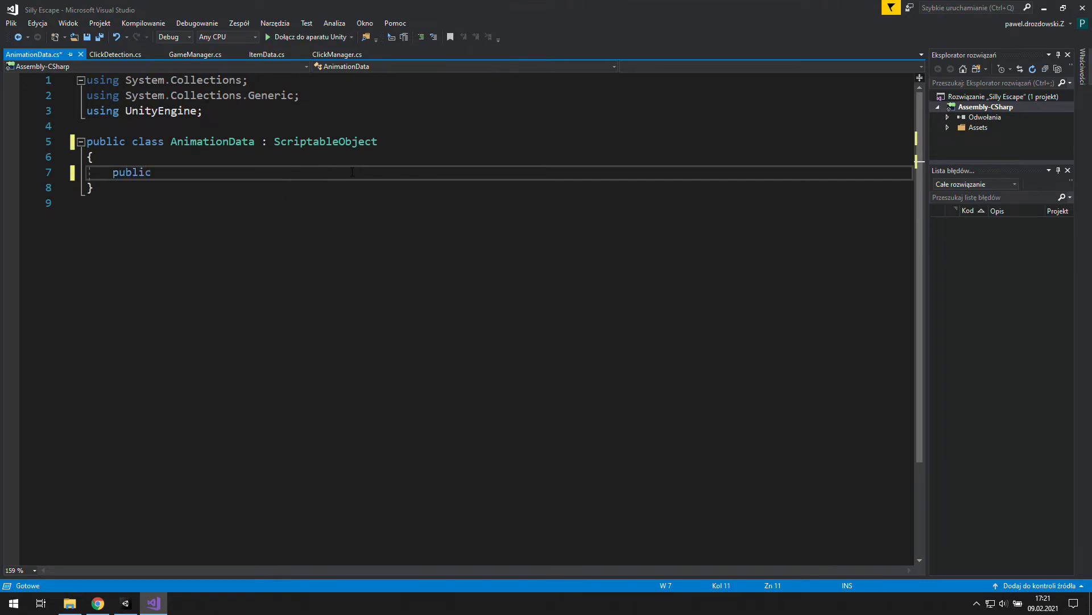
pyautogui.write('Sprite')
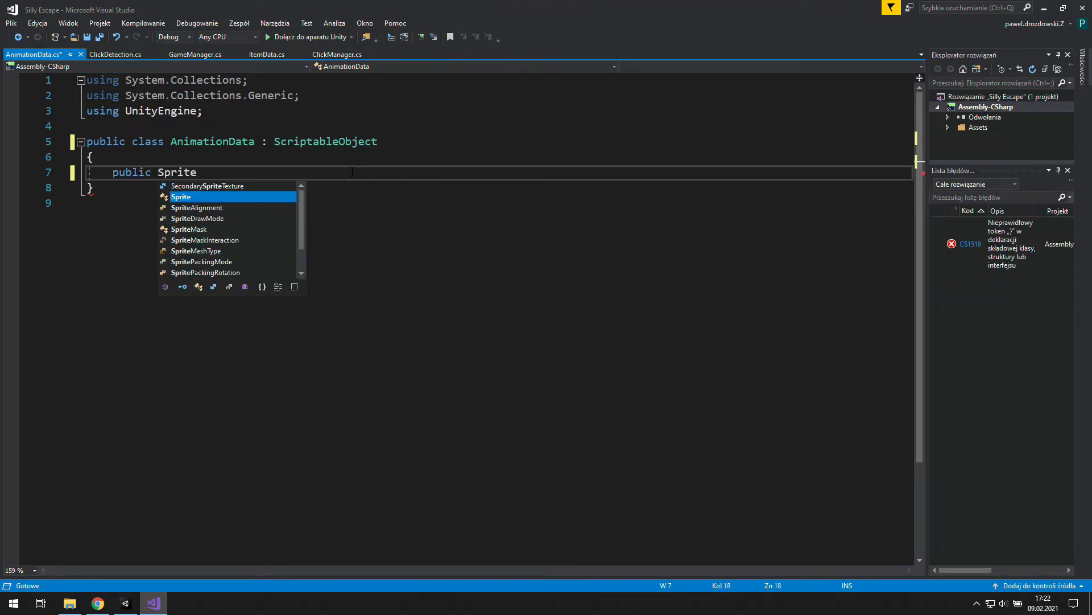
pyautogui.write('[]')
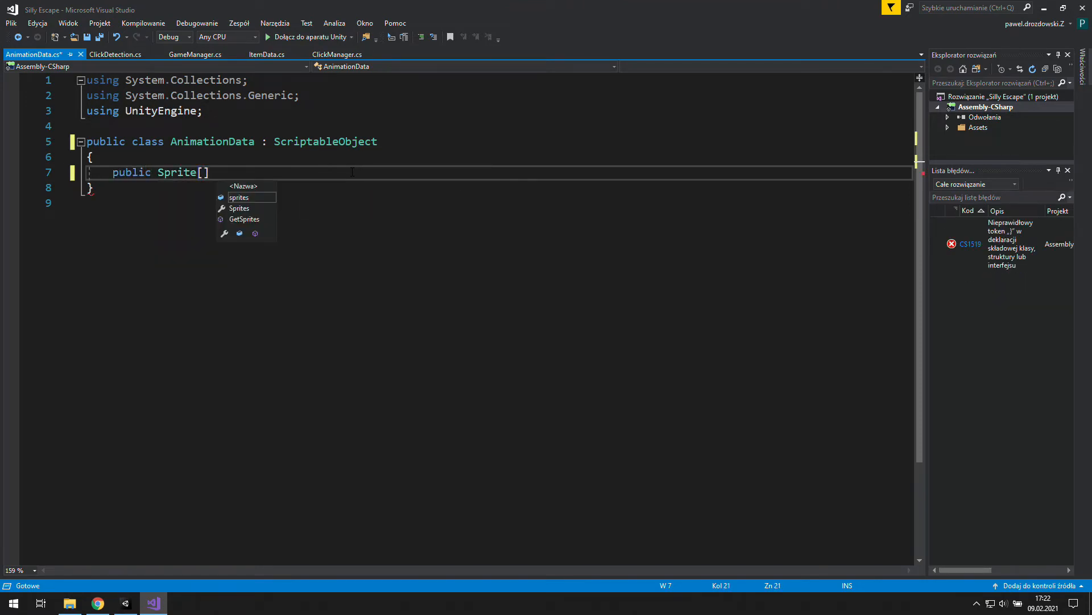
pyautogui.write('sprite')
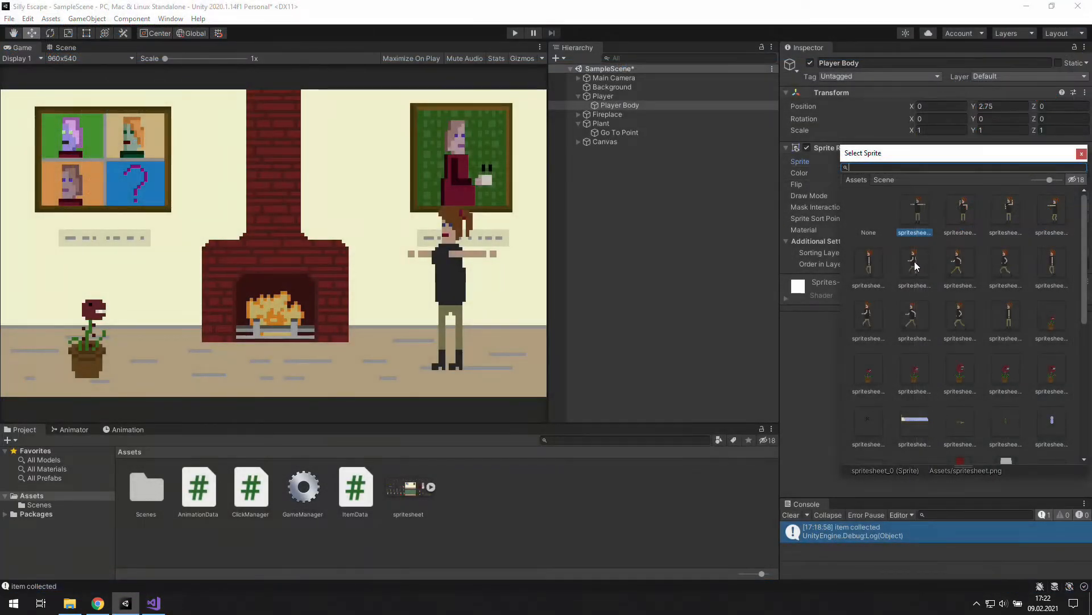
# Preview two walk frames on Player Body and add a public int framesOfGap field
pyautogui.click(1050, 264)
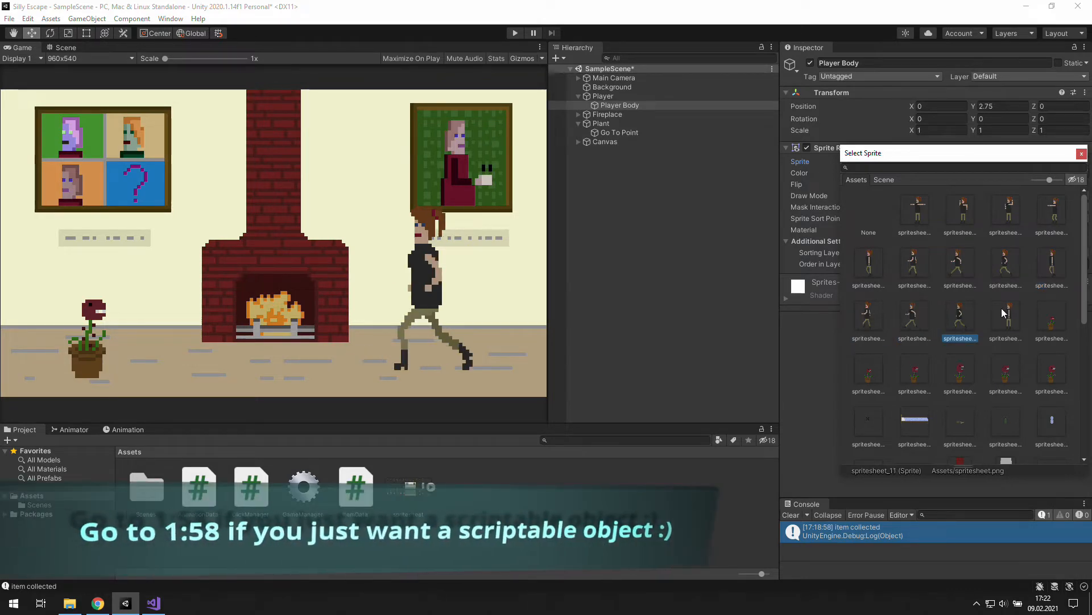
pyautogui.click(1005, 316)
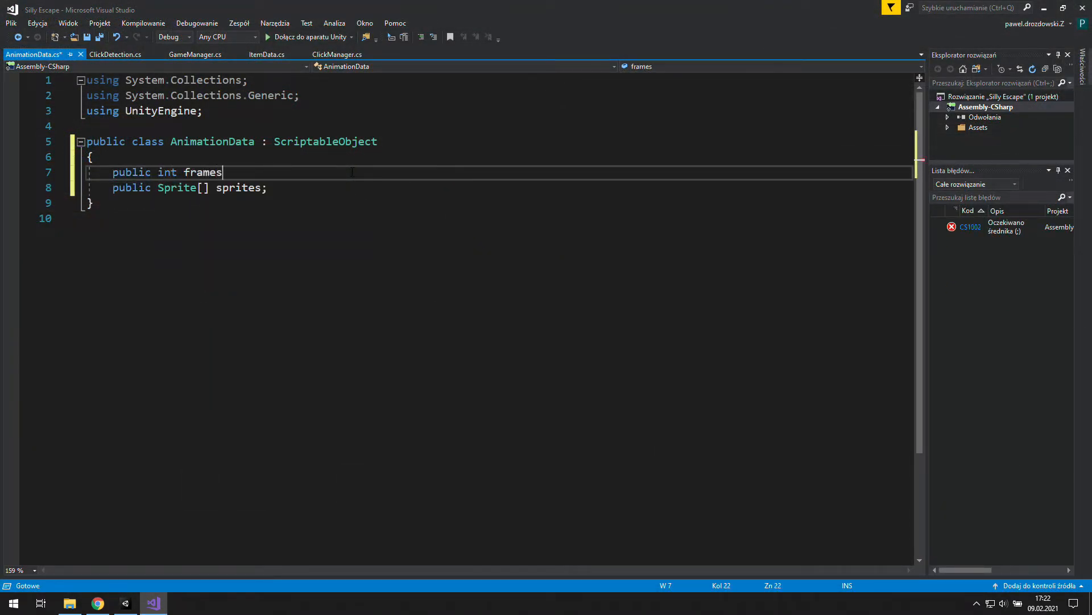
pyautogui.write('OfGap;')
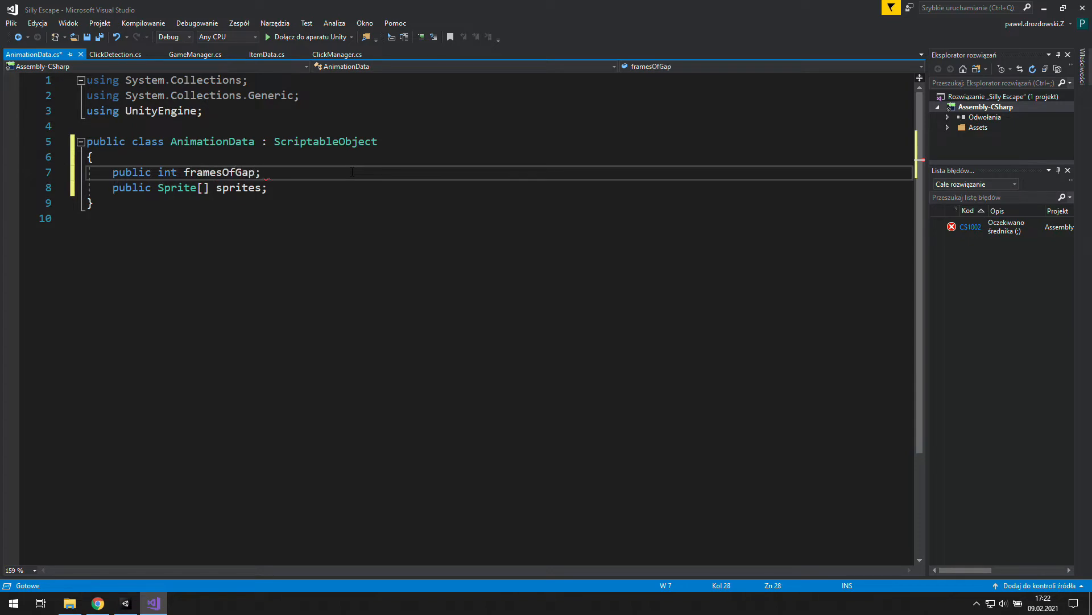
pyautogui.click(181, 603)
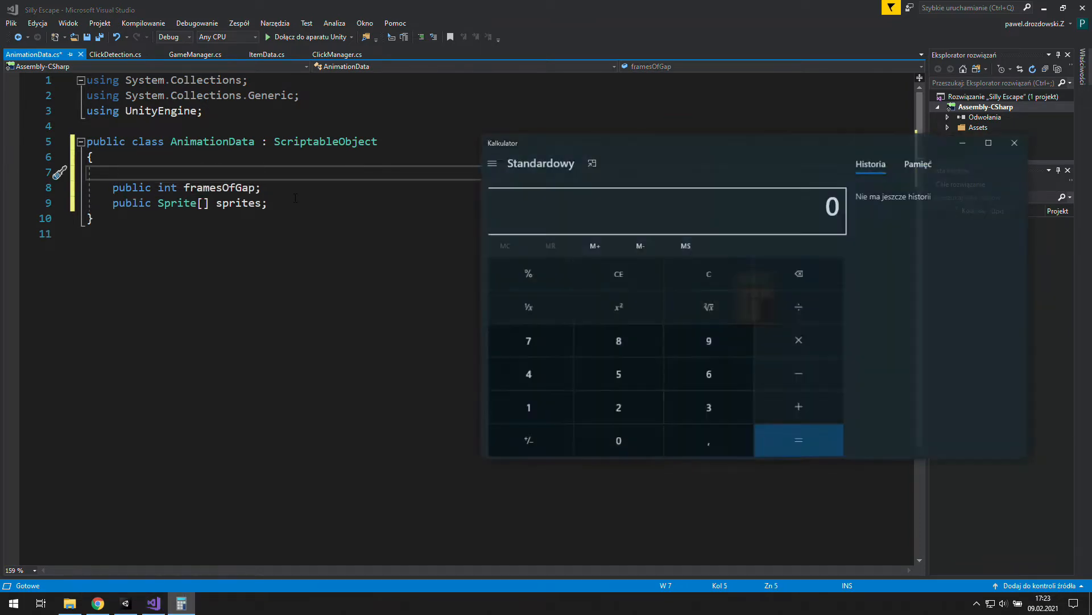
pyautogui.click(526, 408)
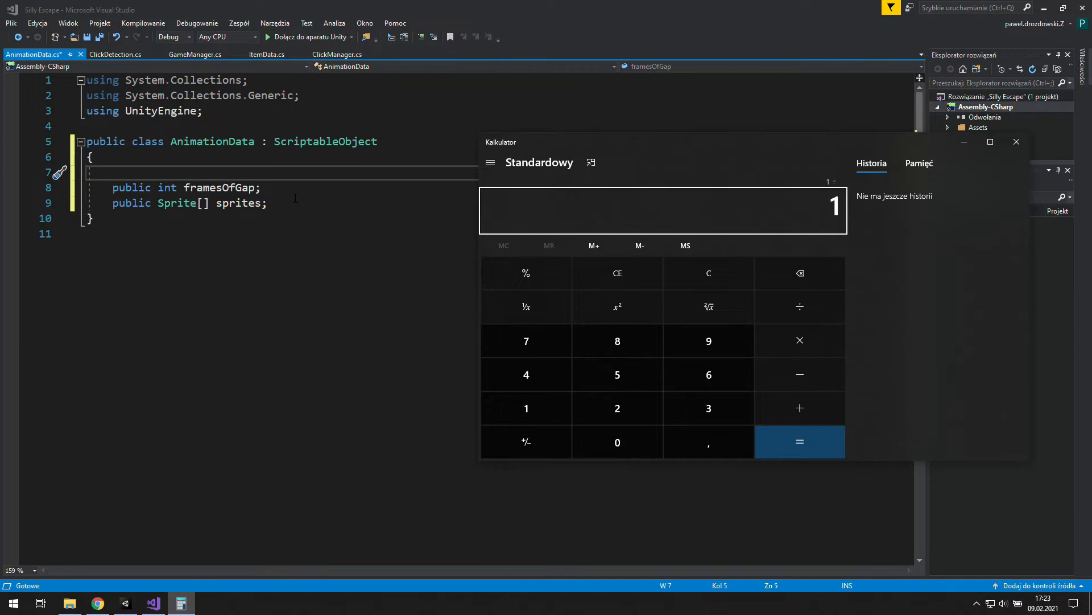
pyautogui.click(799, 441)
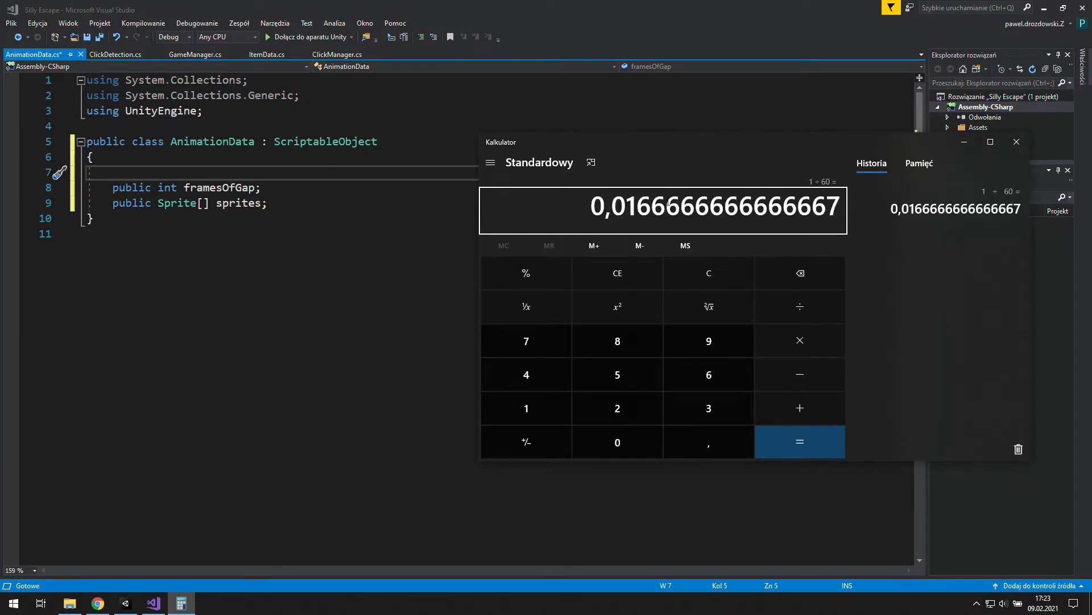
pyautogui.moveTo(685, 228)
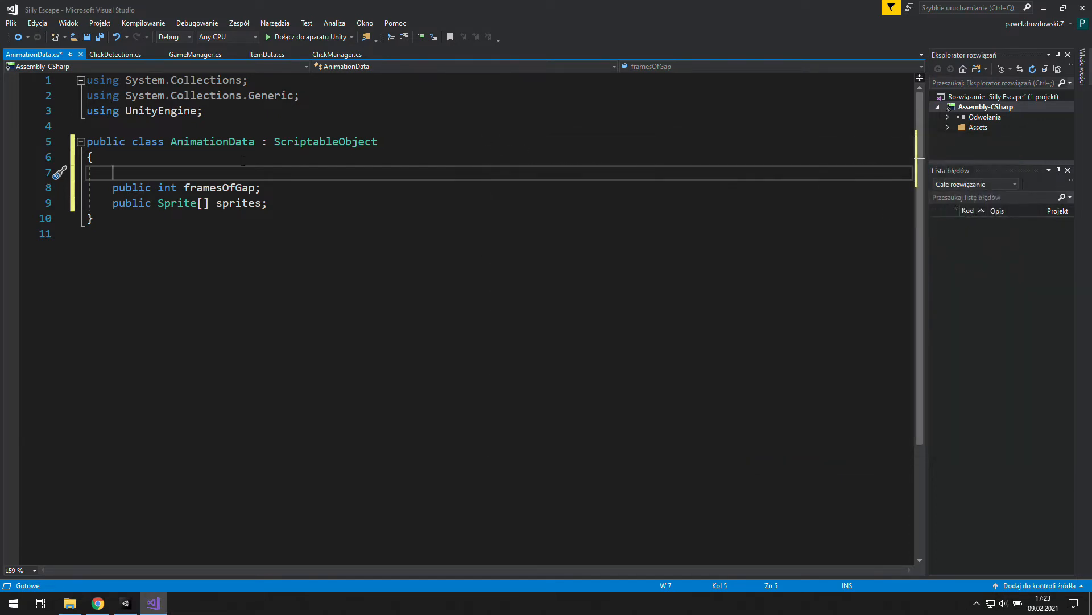
# Add a public static float targetFrameTime = 0.0166f field above framesOfGap
pyautogui.write('public sta')
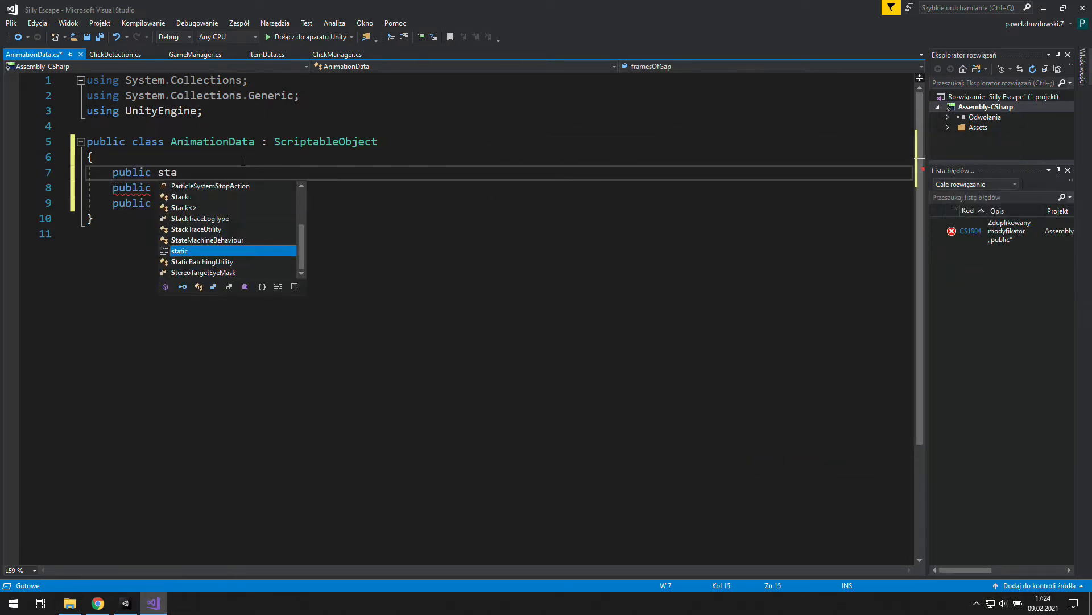
pyautogui.write('tic float targetFrameTime=')
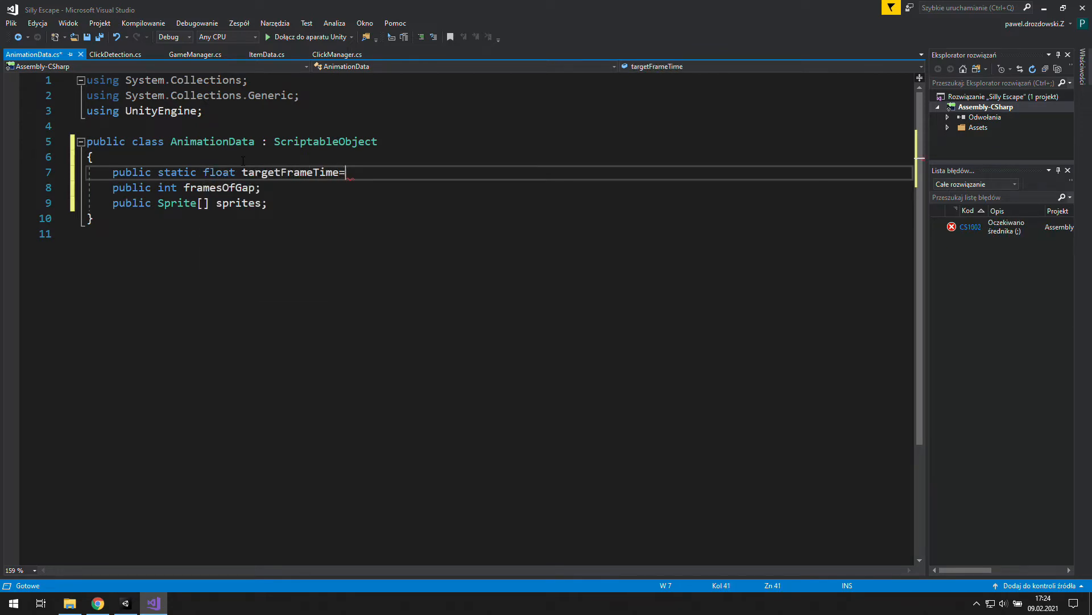
pyautogui.write('0.0')
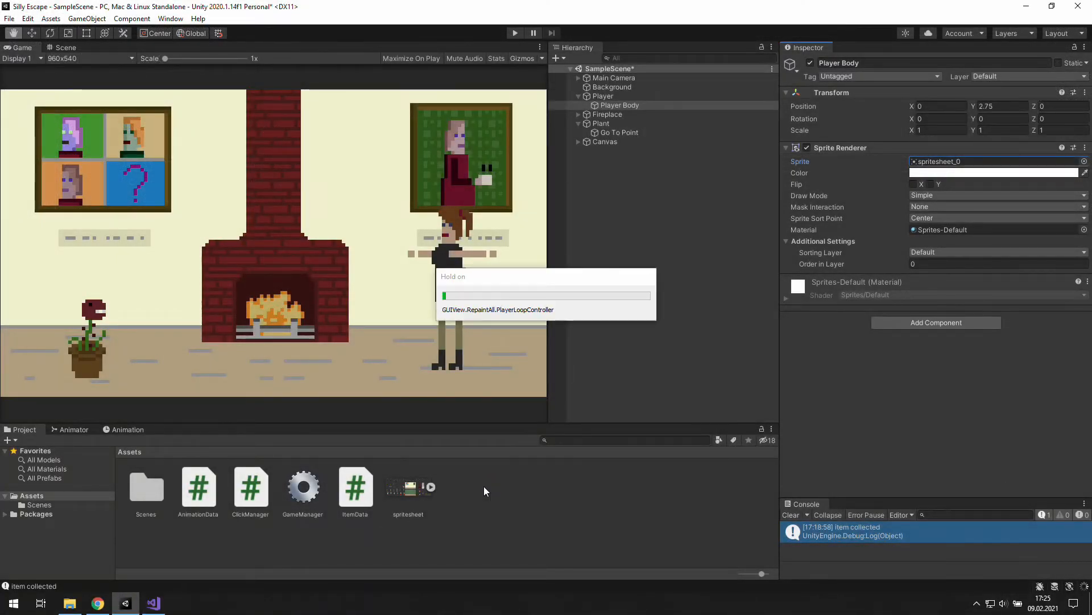
pyautogui.rightClick(486, 491)
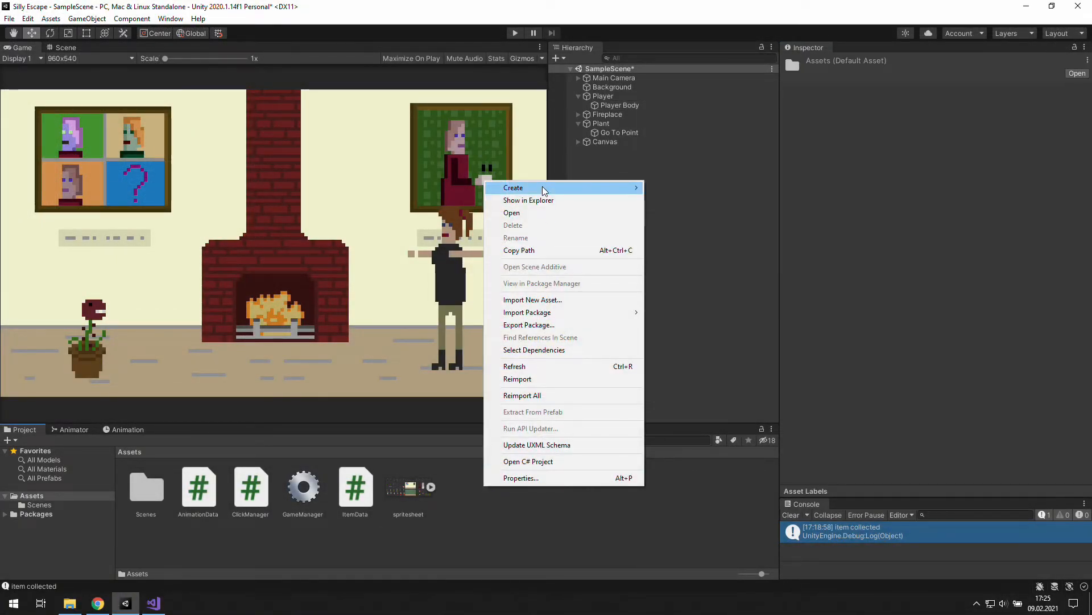
pyautogui.moveTo(544, 188)
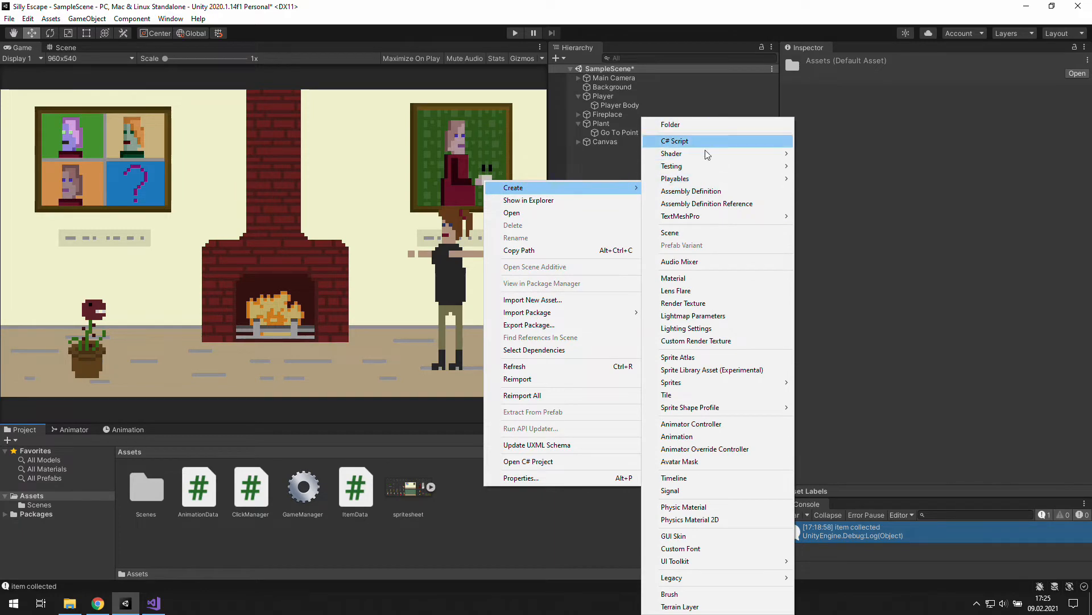
pyautogui.moveTo(719, 158)
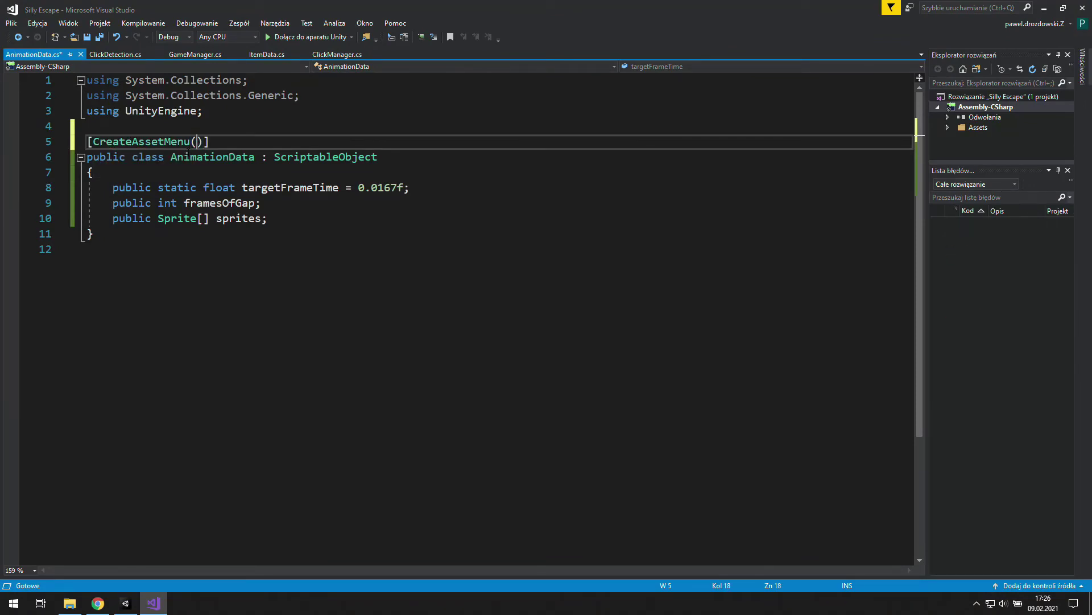
# Give CreateAssetMenu fileName "Animation Data", menuName "Scriptable Objects/Animation Data" and order 1
pyautogui.write('fileName ="')
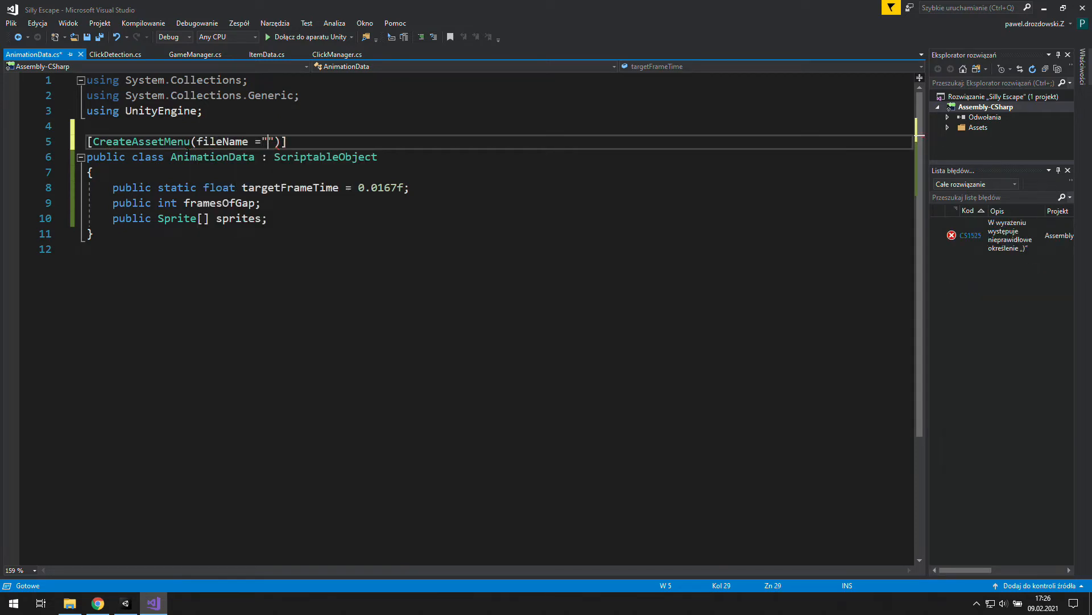
pyautogui.write('Animat')
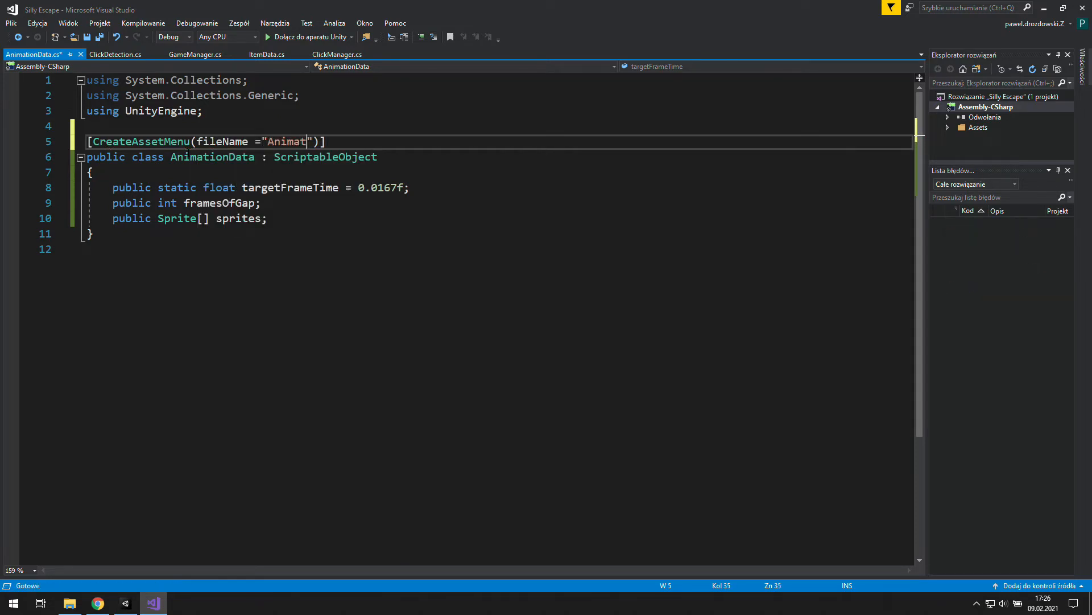
pyautogui.write('ion Data')
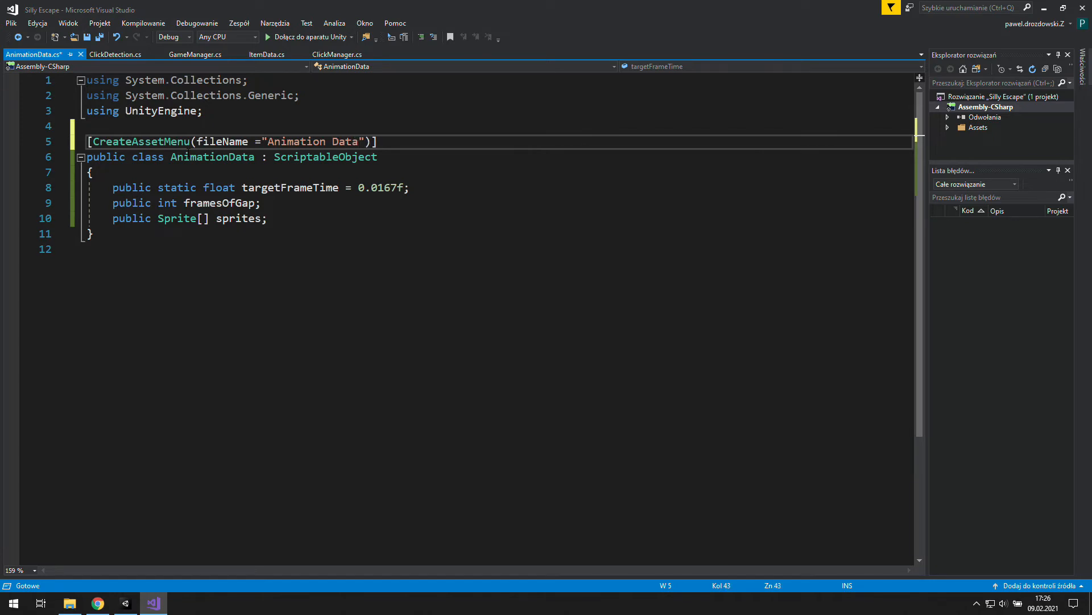
pyautogui.write(',menuName ="')
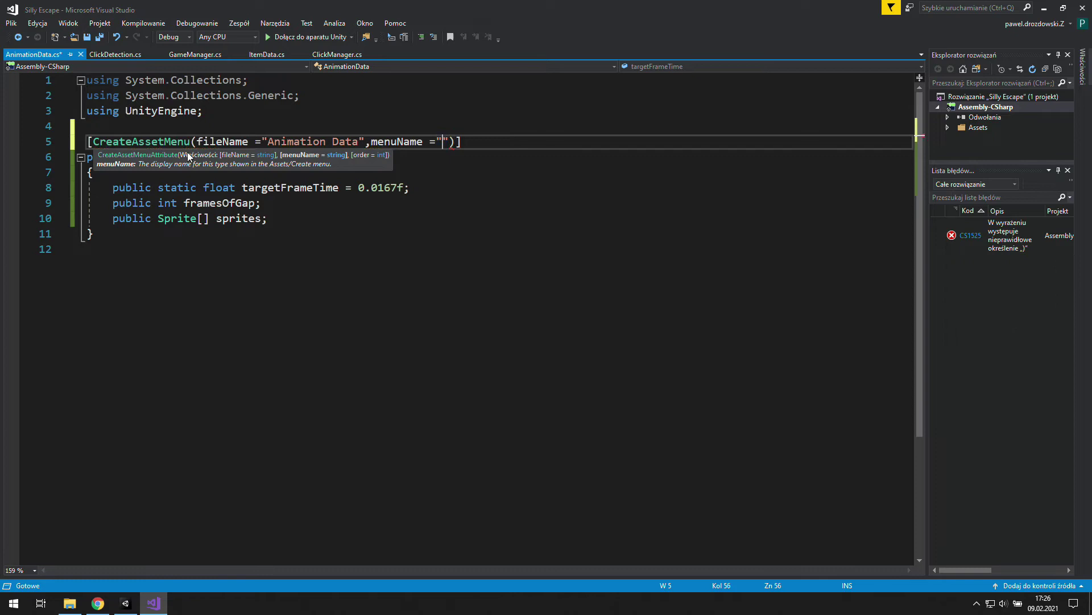
pyautogui.write('ScriptableObjects/An')
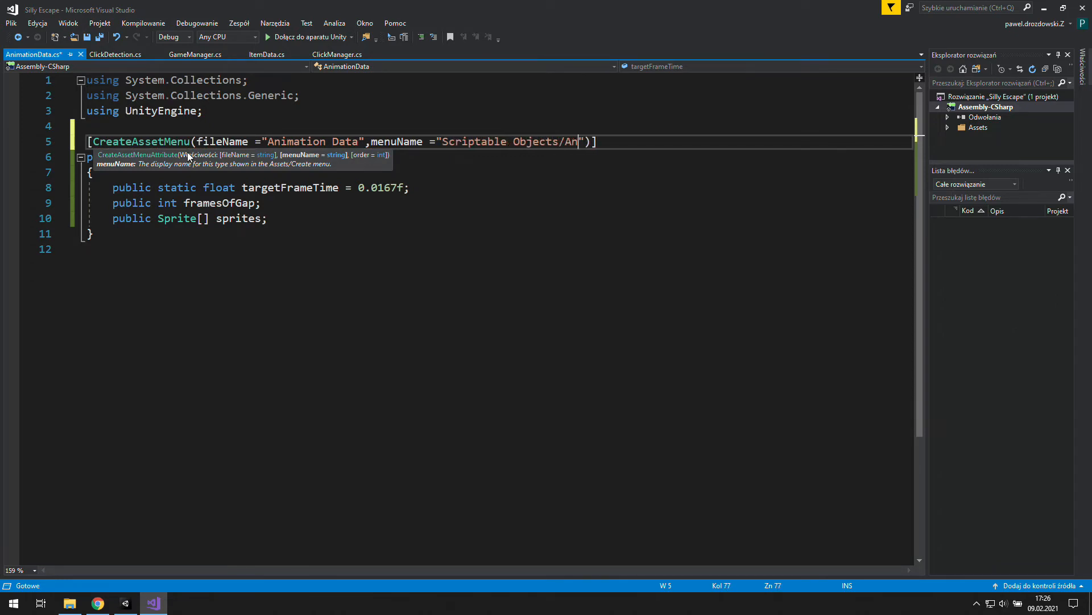
pyautogui.write('imation Data')
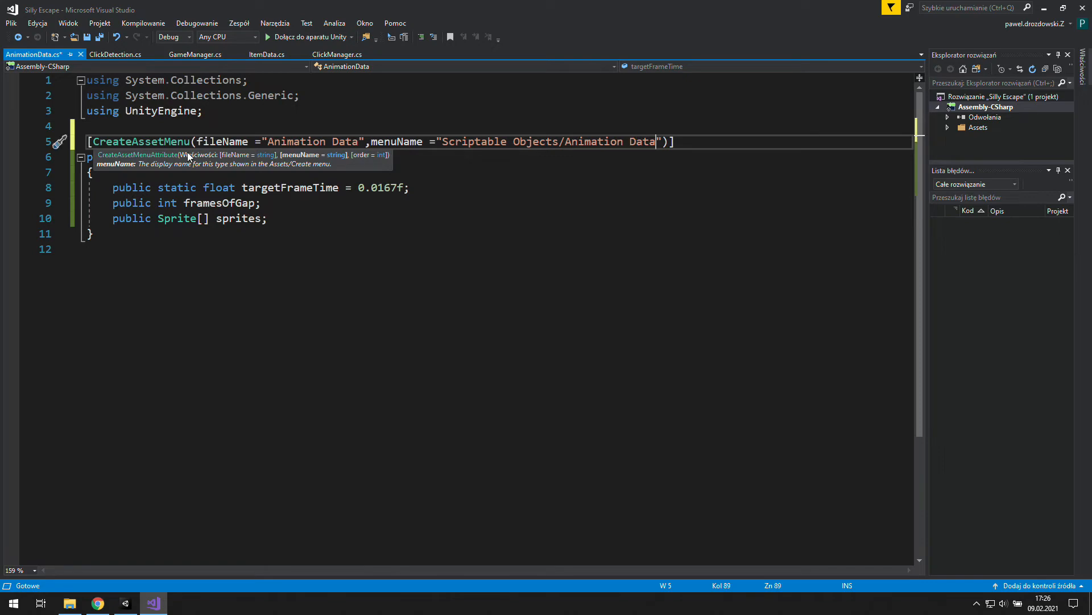
pyautogui.write(',order =1')
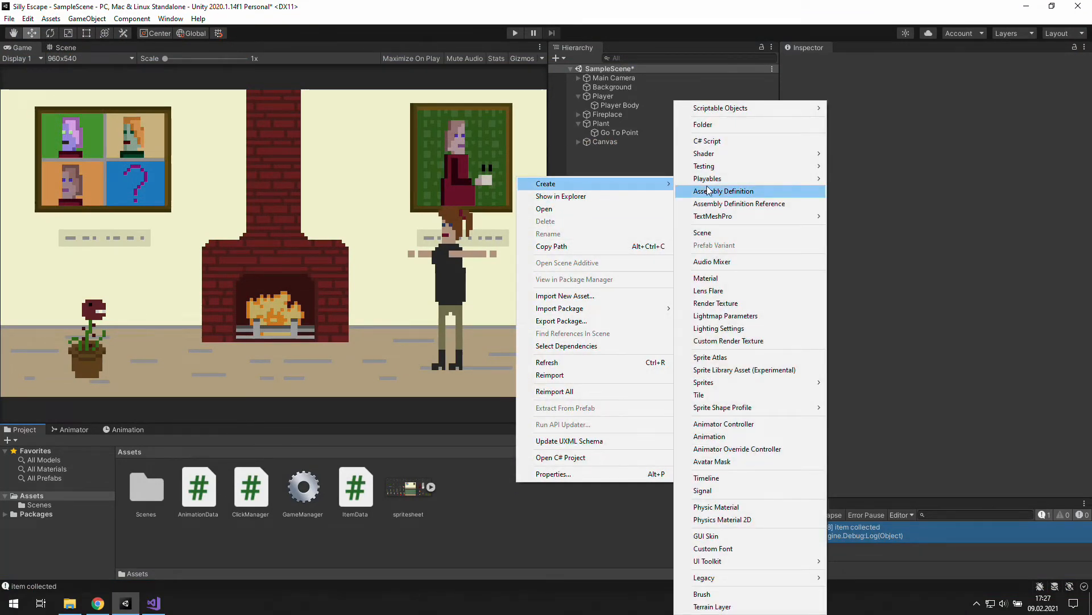
pyautogui.moveTo(729, 108)
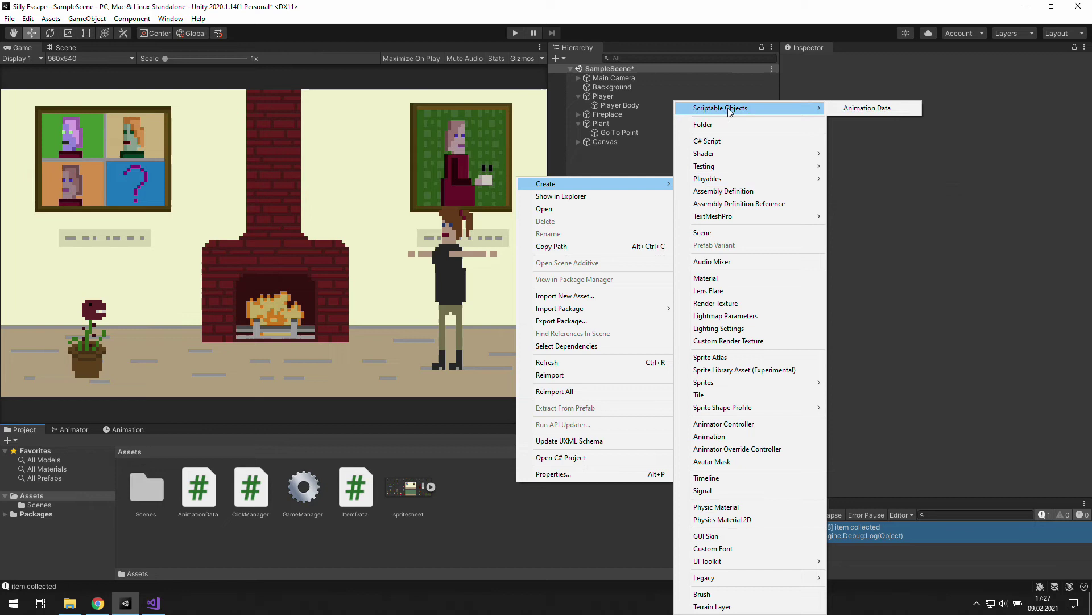
pyautogui.moveTo(714, 114)
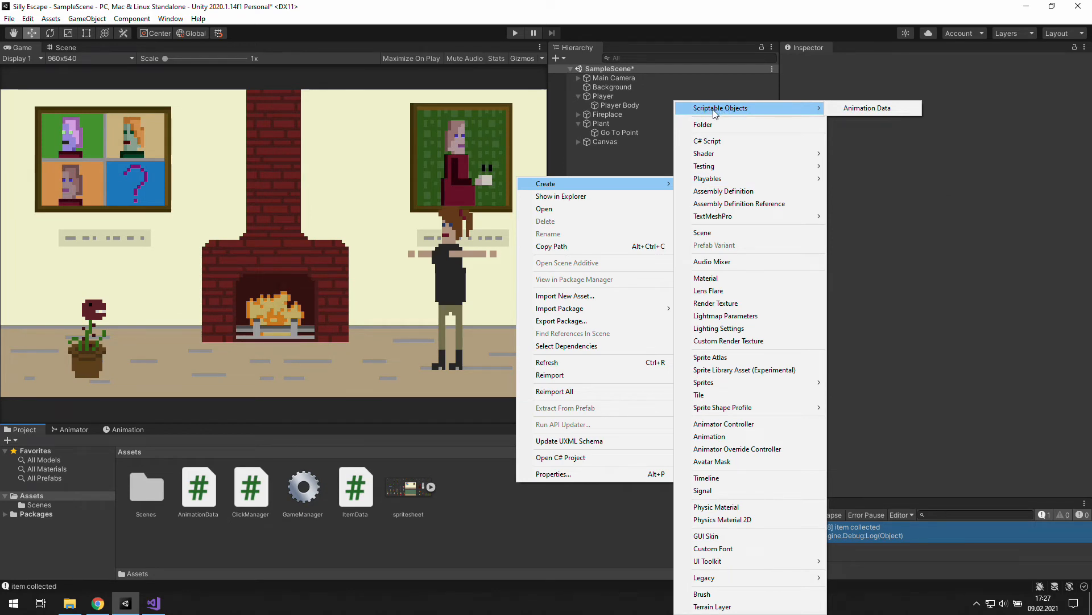
pyautogui.moveTo(858, 111)
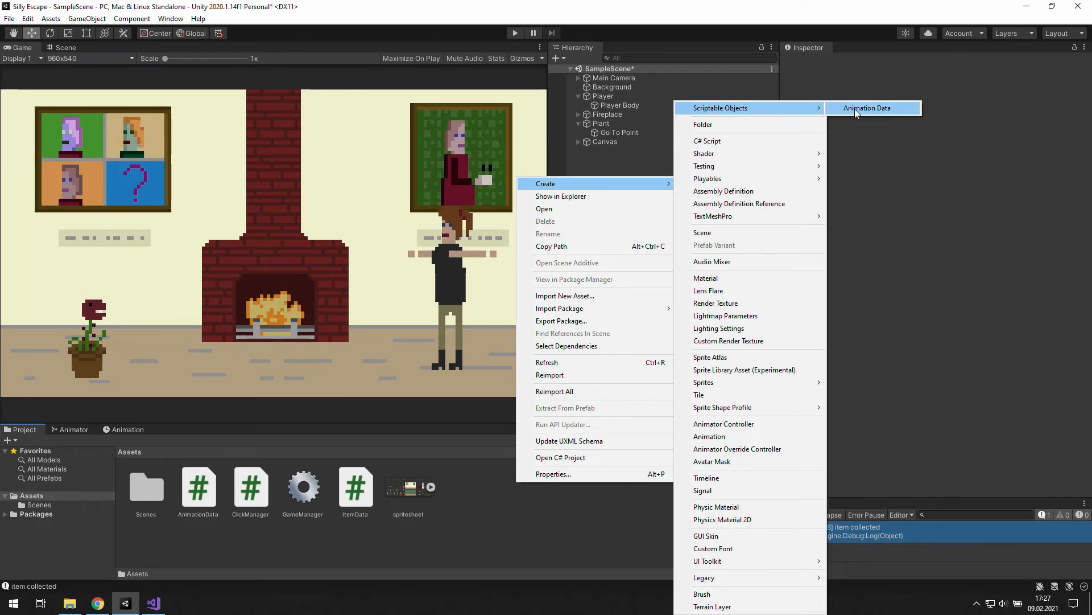
# Create a Player Idle asset via Create > Scriptable Objects > Animation Data
pyautogui.click(867, 108)
pyautogui.write('Player Idle')
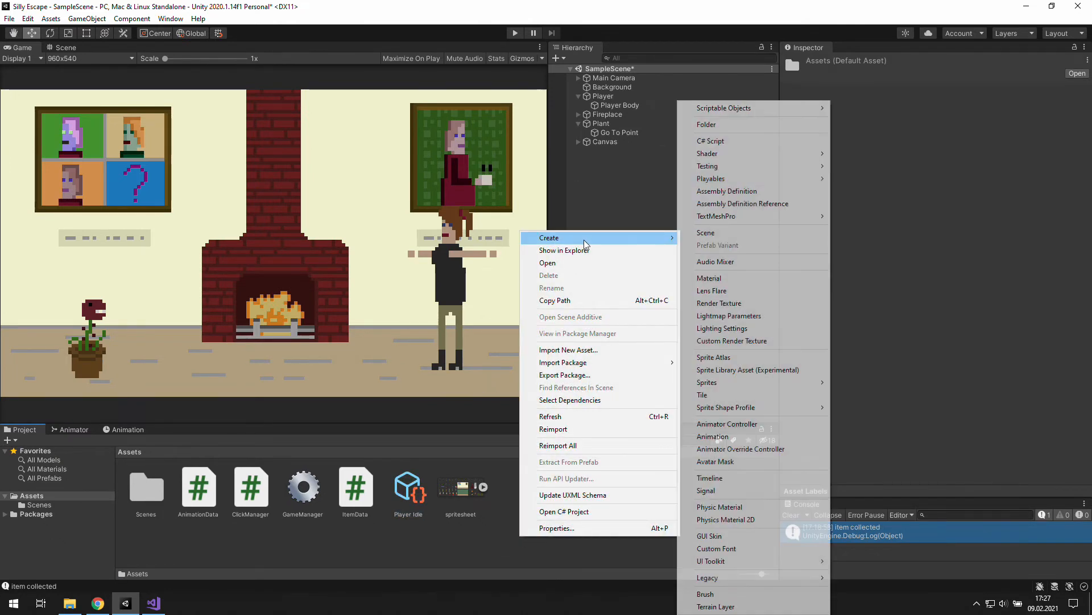
pyautogui.moveTo(747, 108)
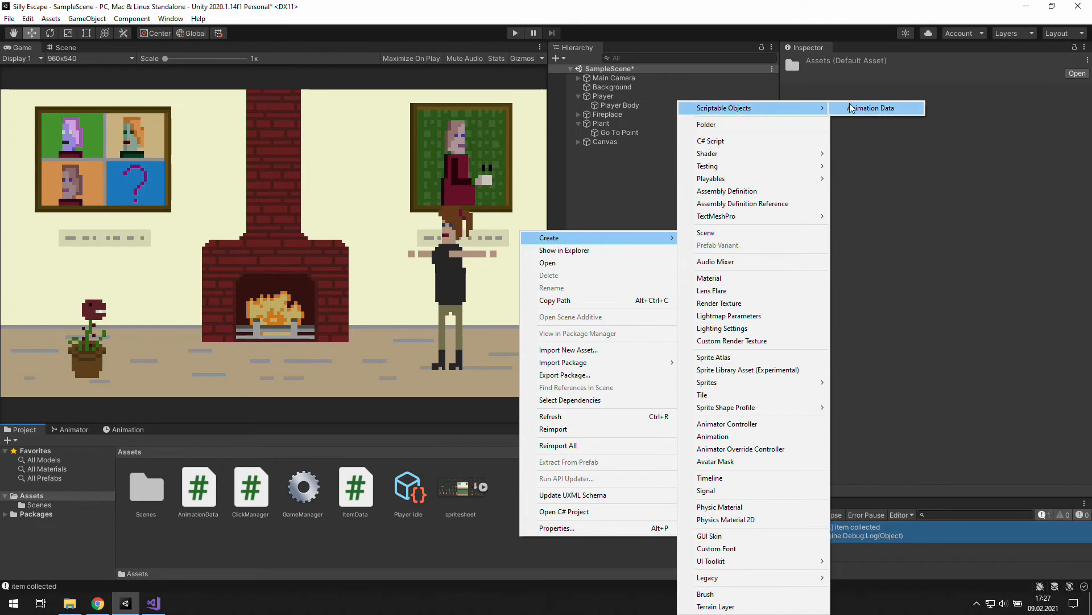
# Create a Player Walk Animation Data asset, expand the spritesheet and select the walk frames
pyautogui.click(873, 107)
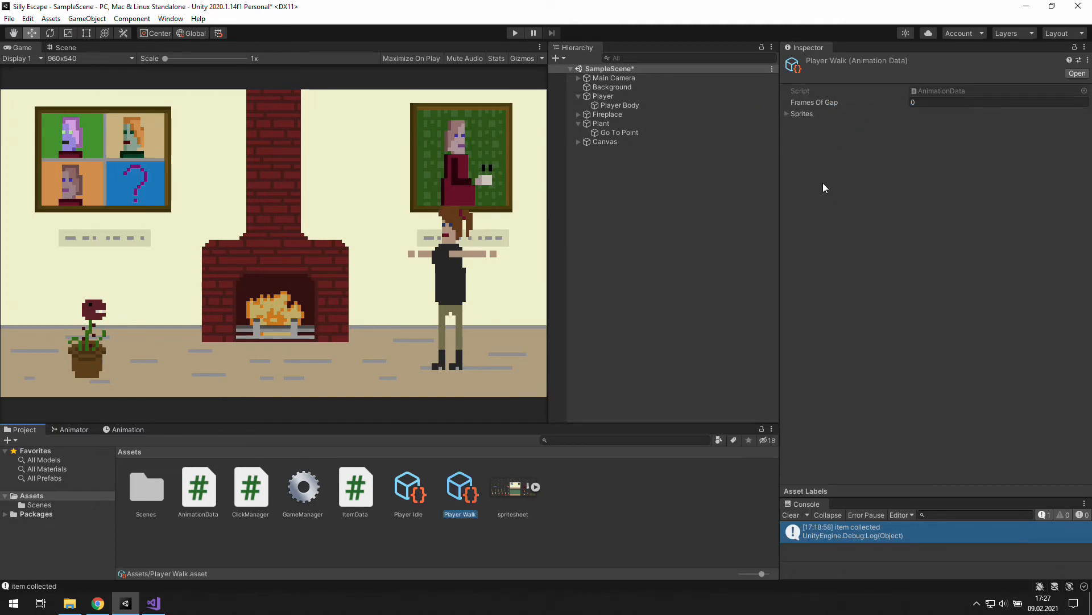
pyautogui.click(536, 487)
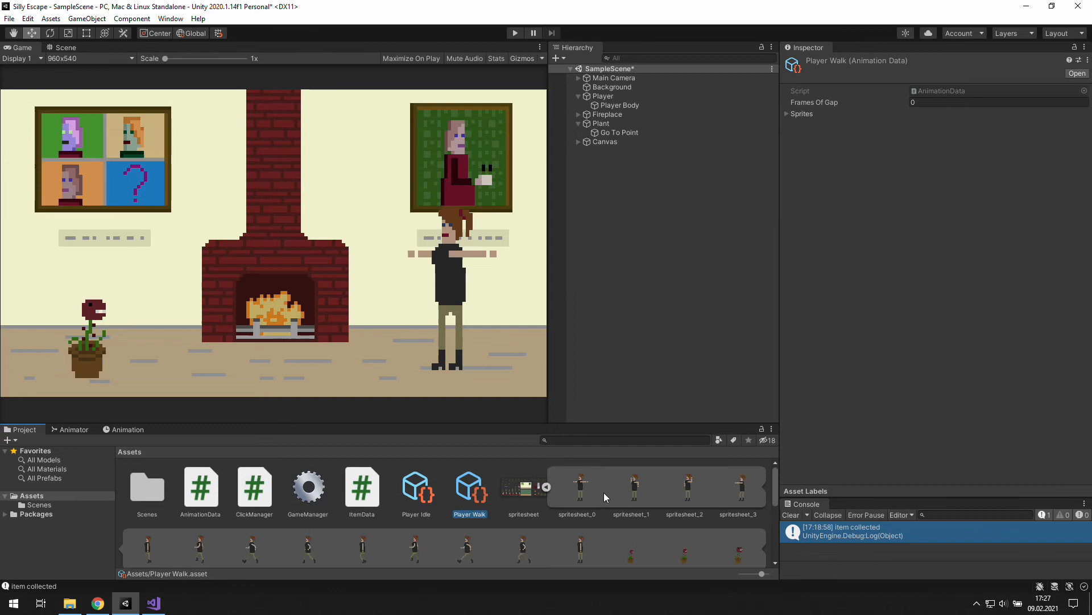
pyautogui.moveTo(1013, 70)
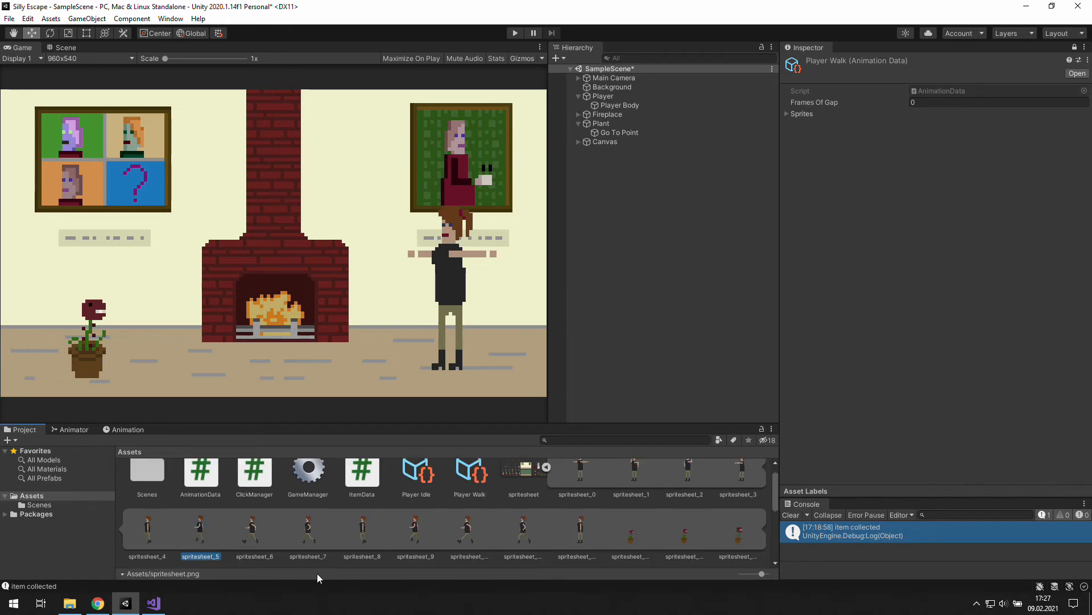
pyautogui.moveTo(519, 566)
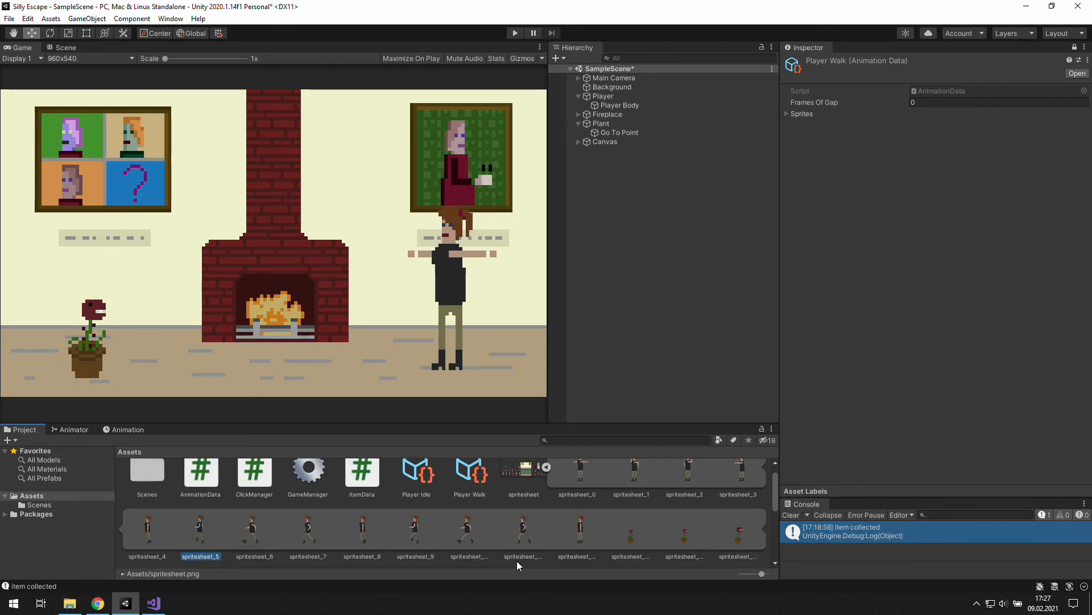
pyautogui.click(523, 532)
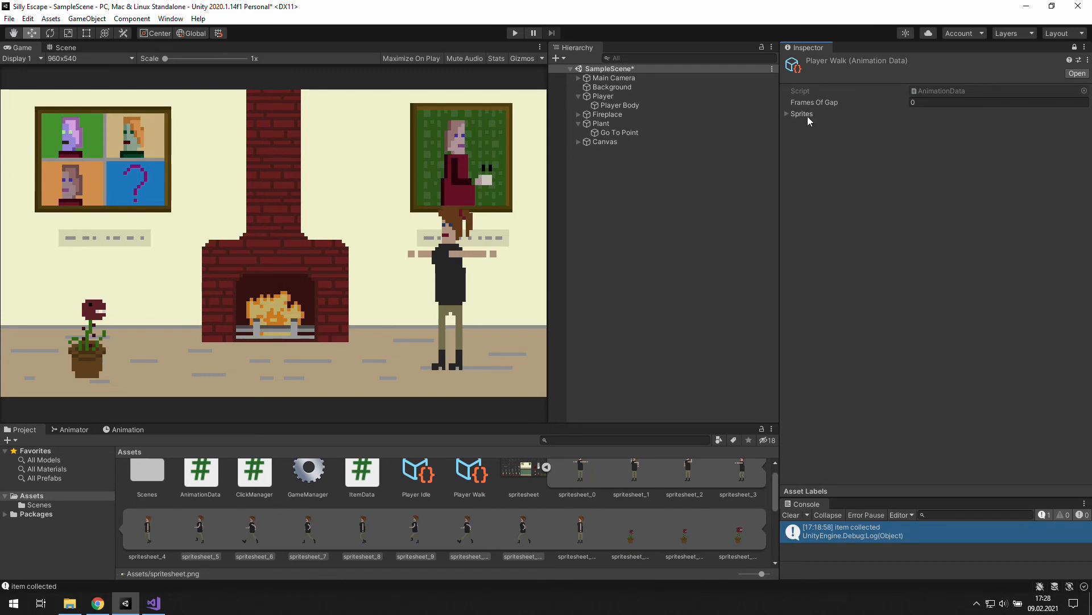
# Drag the walk sprites (spritesheet_5–11, then spritesheet_4) into Player Walk's Sprites array
pyautogui.click(786, 114)
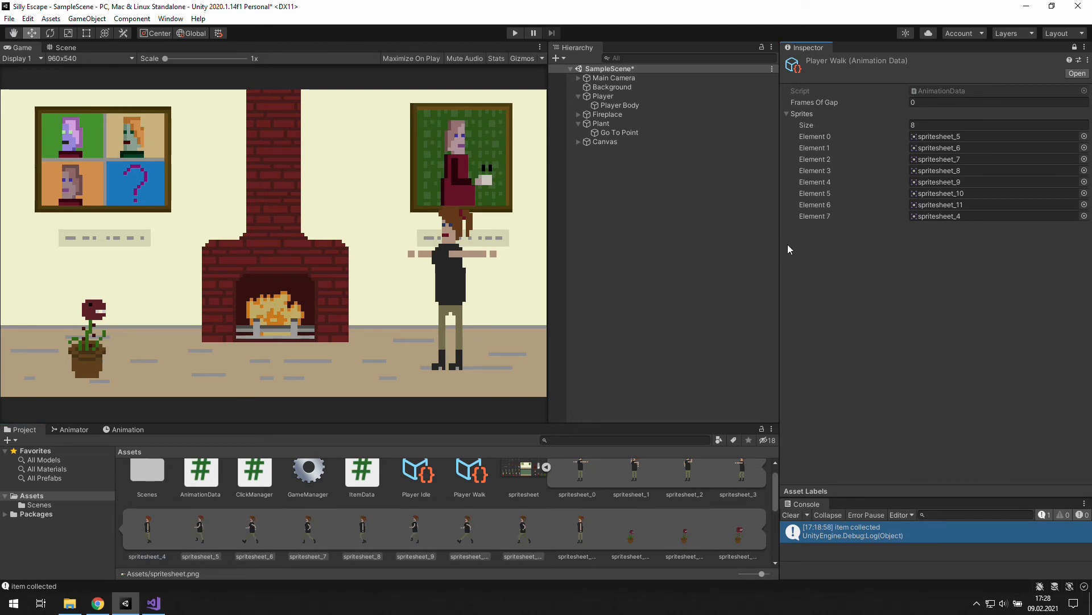
pyautogui.moveTo(919, 275)
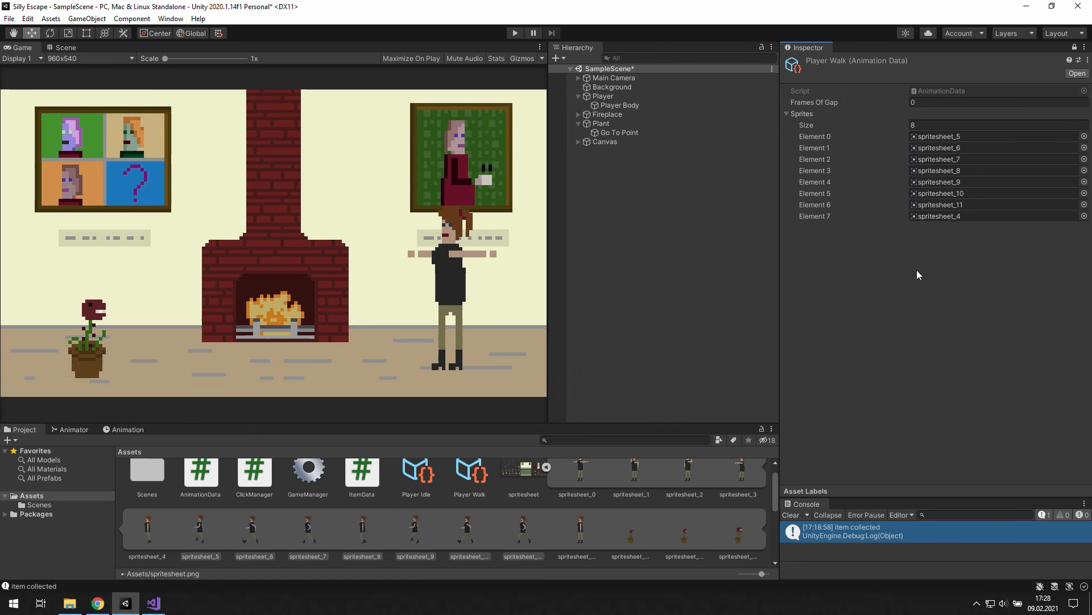
pyautogui.moveTo(564, 467)
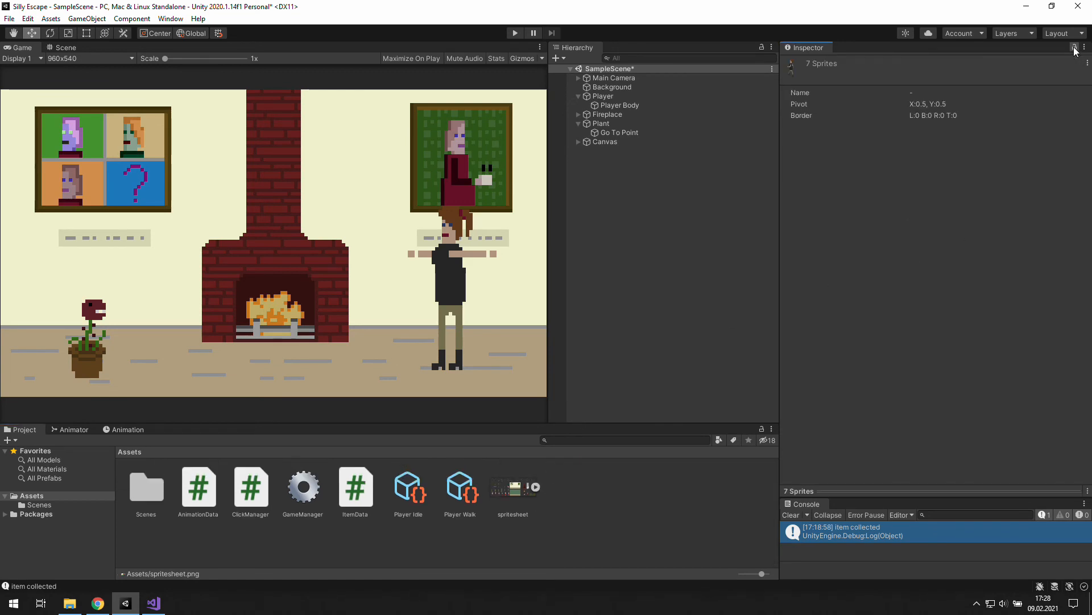
pyautogui.click(460, 488)
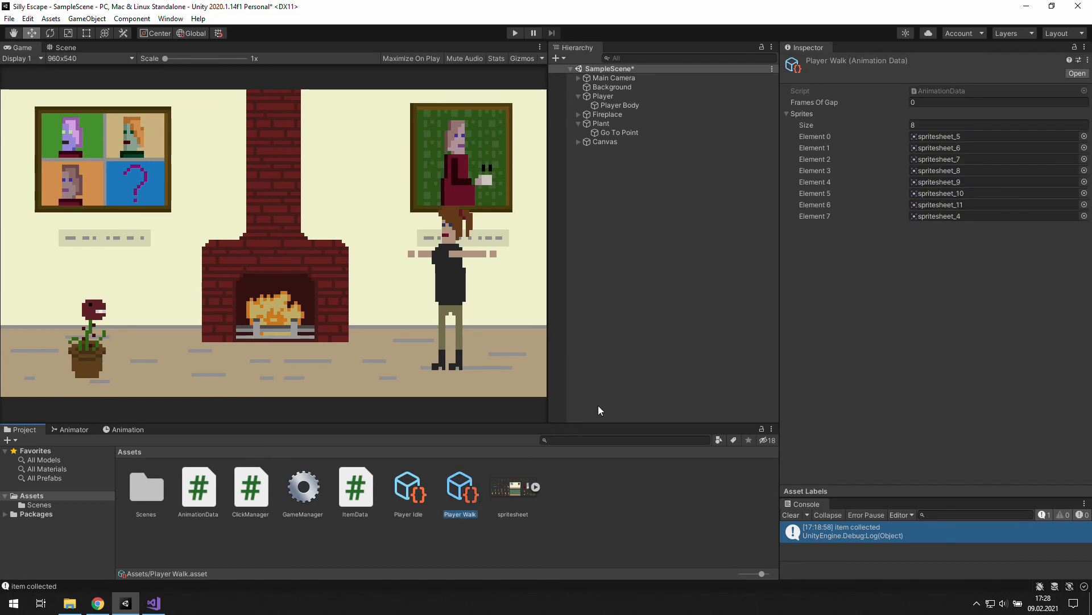